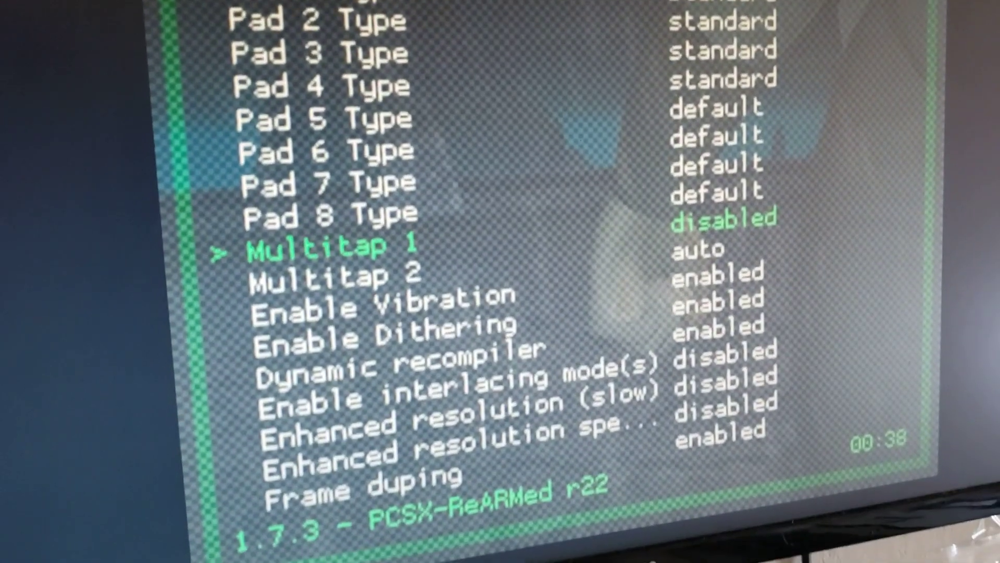
Step: Move down the core options list toward the Multitap 1 setting
key("Down")
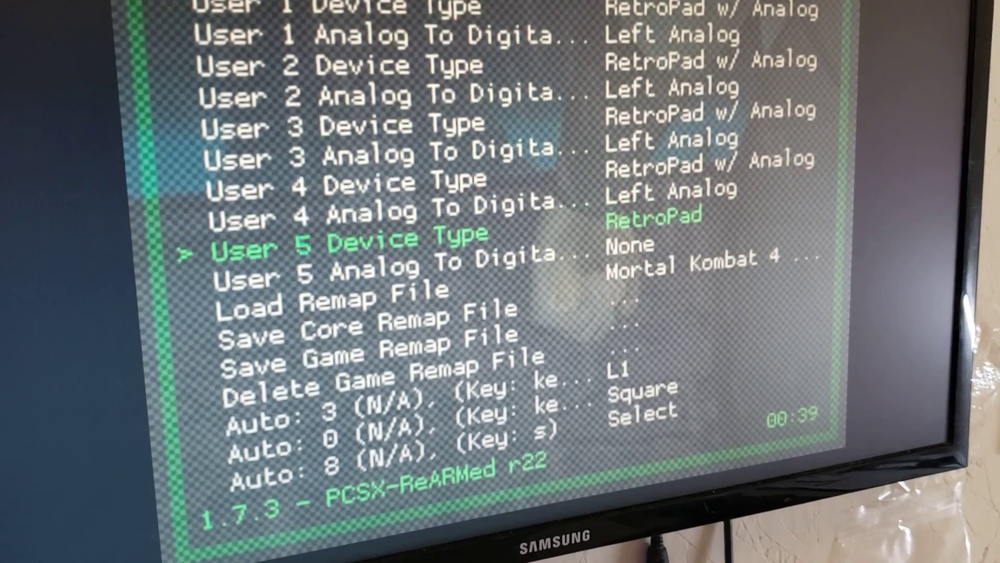
Step: Move past Save Core Remap File to the Save Game Remap File option
key("Down")
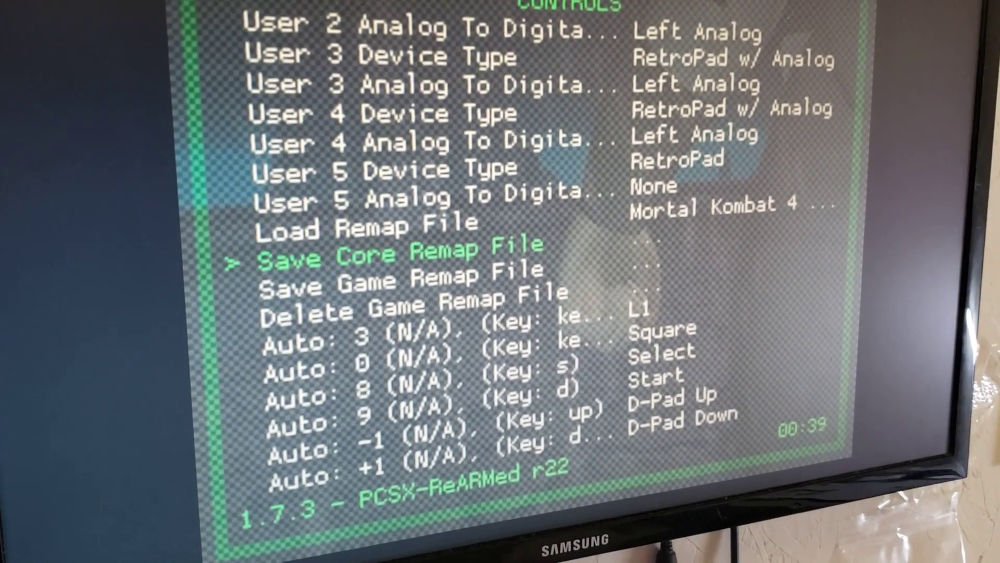
key("Down")
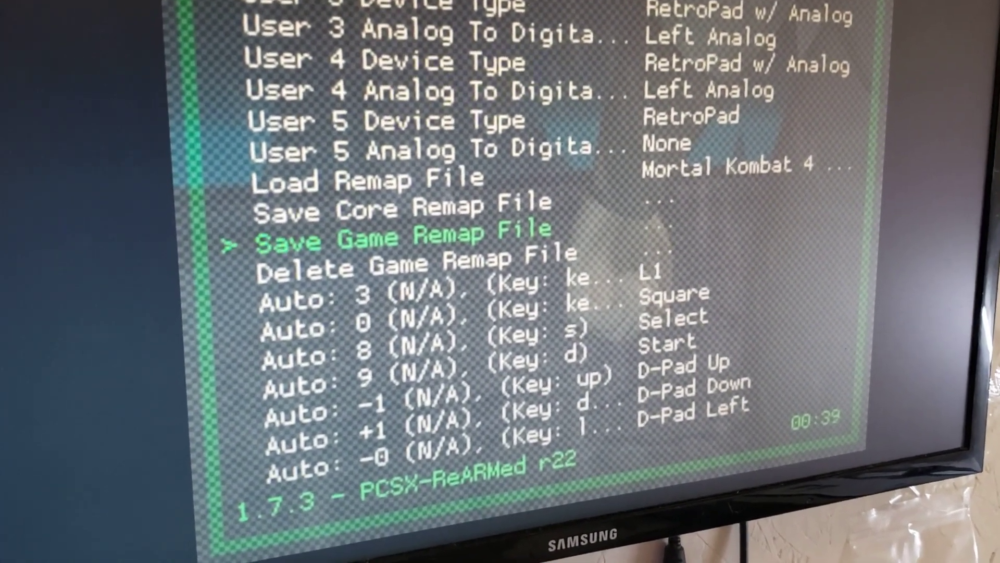